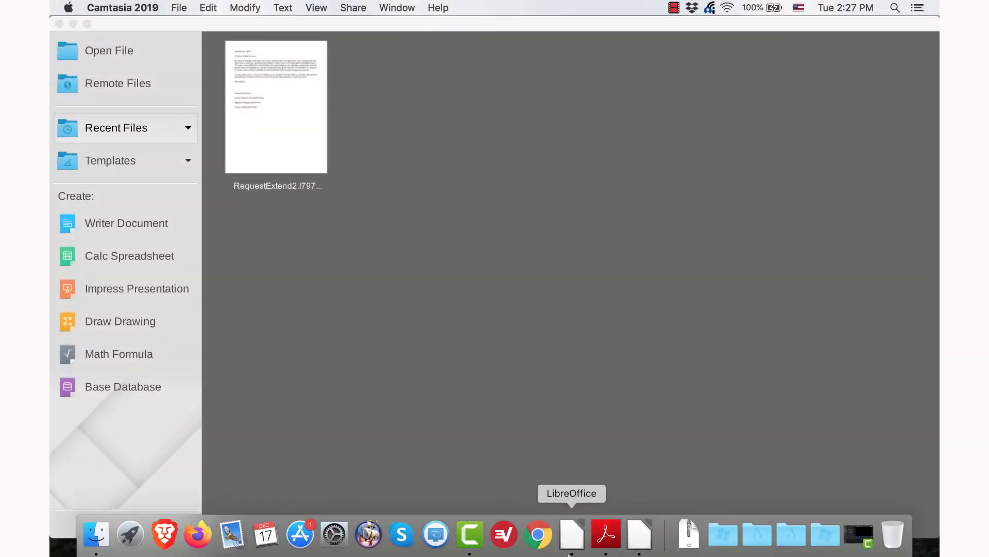
pyautogui.moveTo(571, 537)
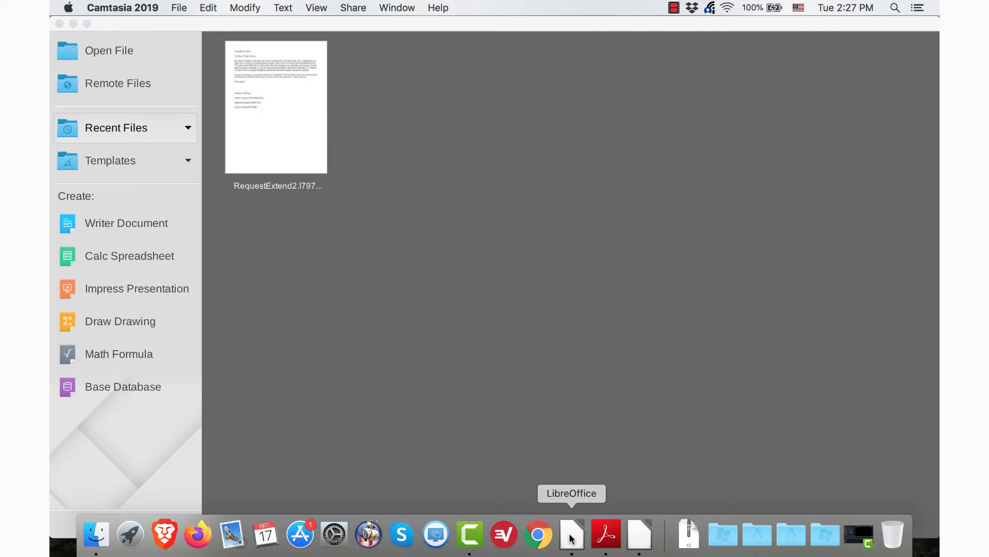
# Bring Adobe Acrobat Reader's Home screen with recent PDFs to the front.
pyautogui.rightClick(571, 534)
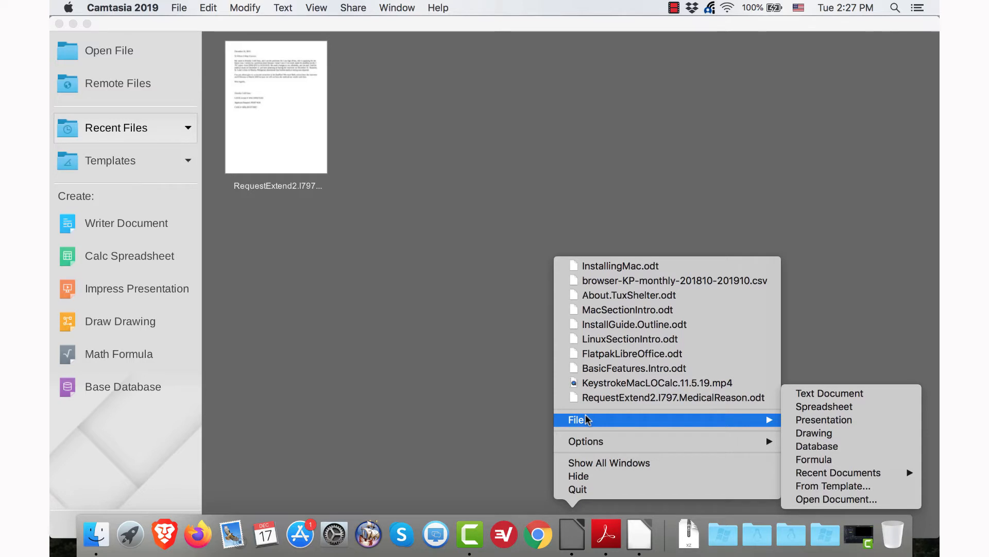
pyautogui.moveTo(624, 489)
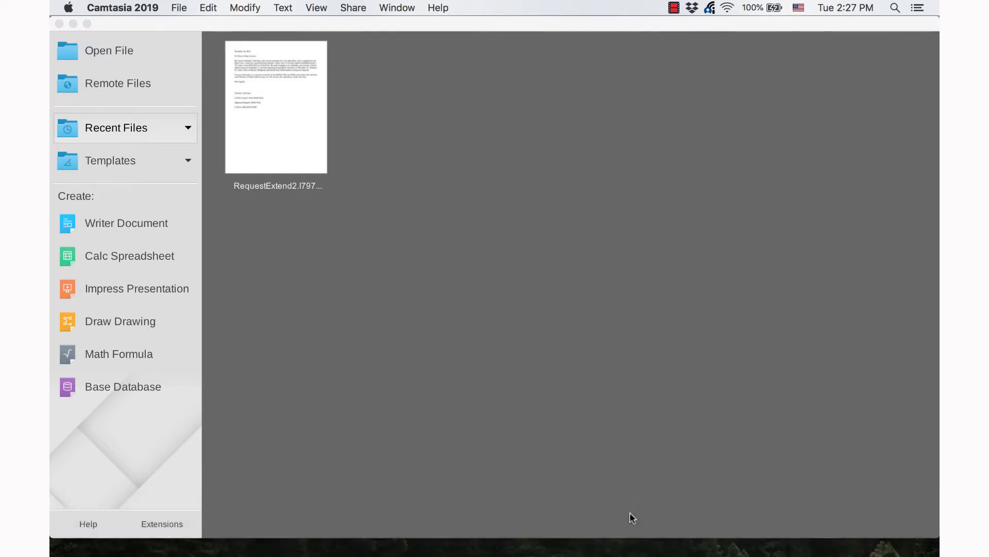
pyautogui.moveTo(639, 535)
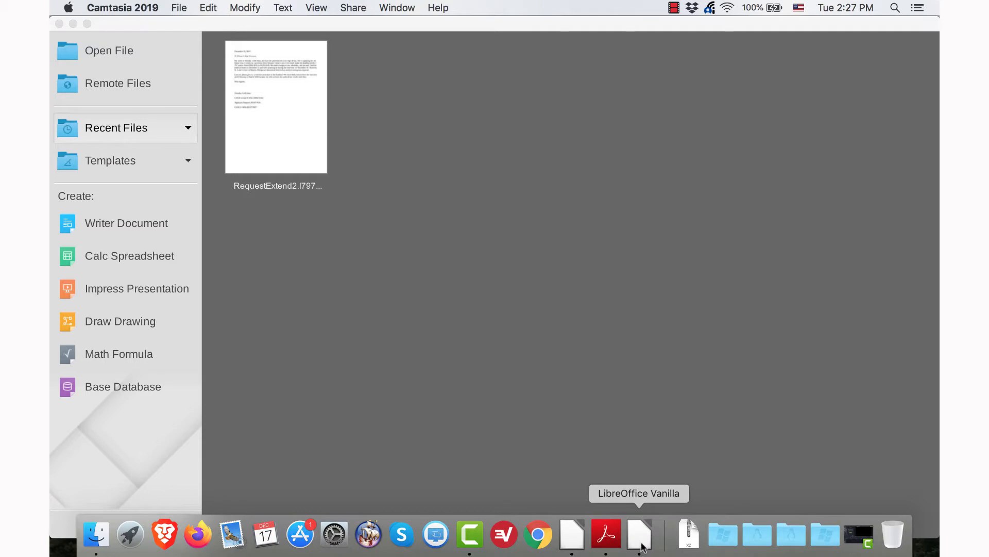
pyautogui.rightClick(639, 534)
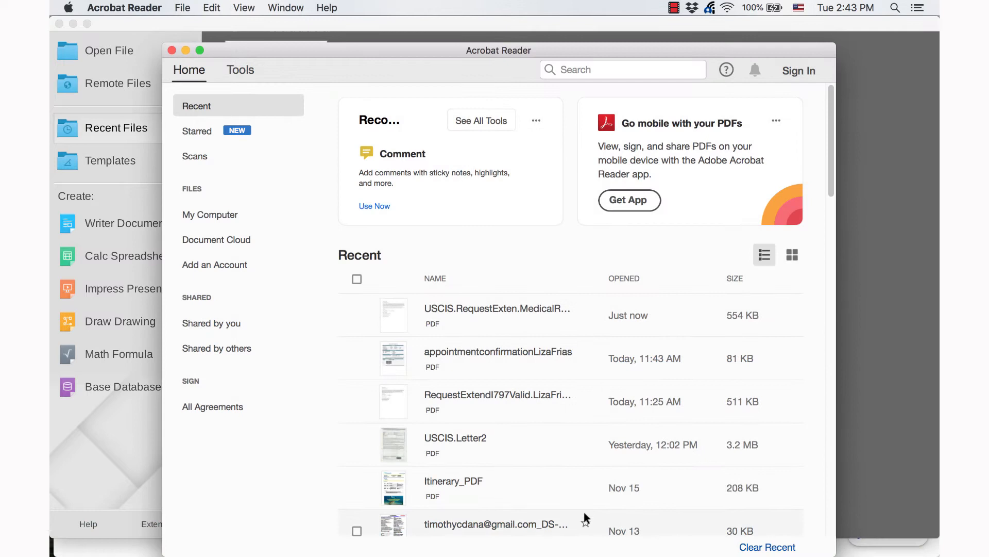
pyautogui.moveTo(574, 533)
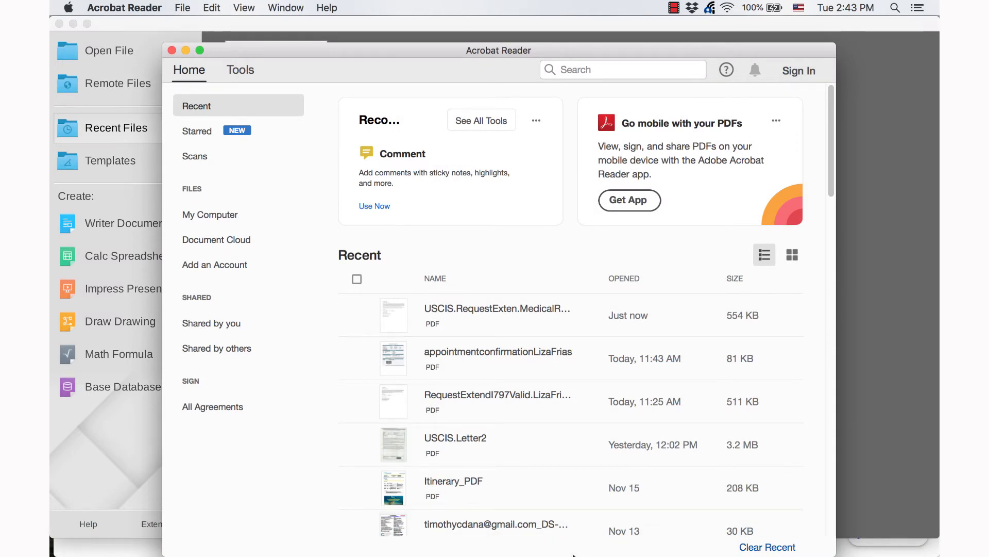
pyautogui.moveTo(571, 534)
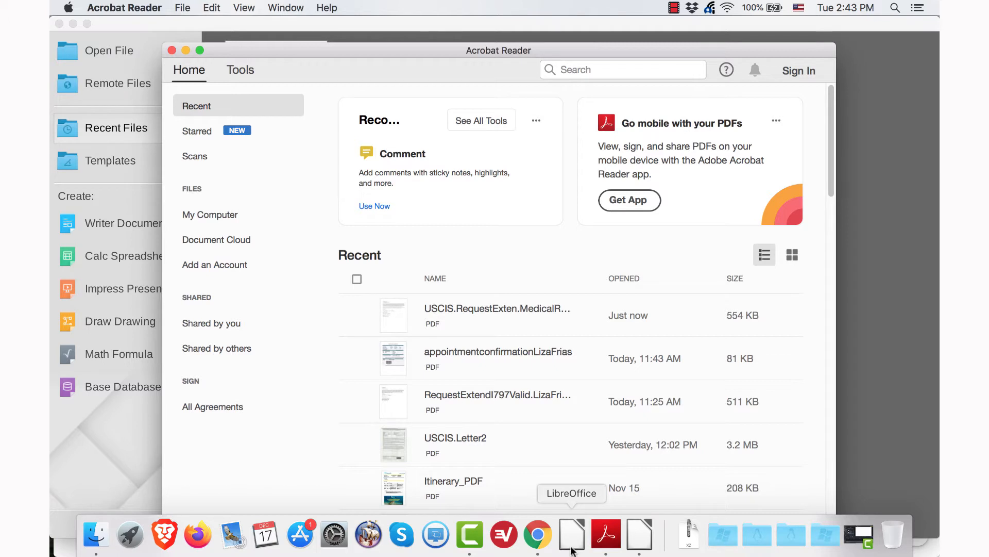
# Show LibreOffice's Dock menu of recent files, including About.TuxShelter.odt.
pyautogui.rightClick(571, 533)
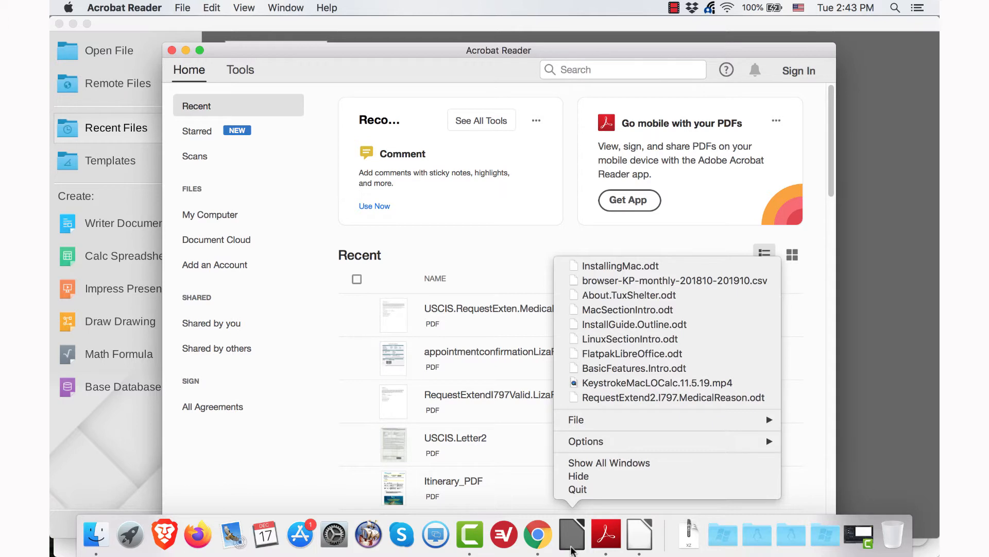
pyautogui.moveTo(615, 441)
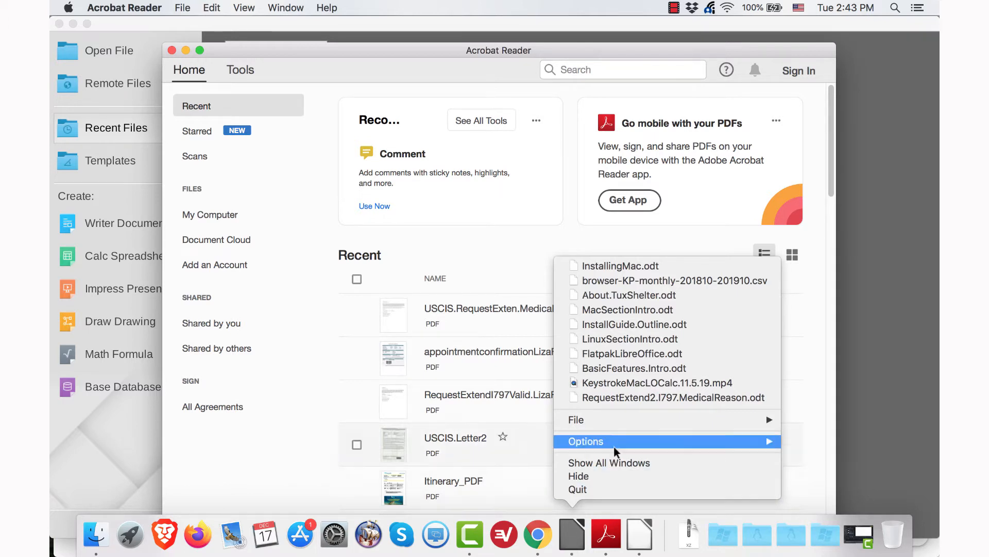
pyautogui.moveTo(631, 354)
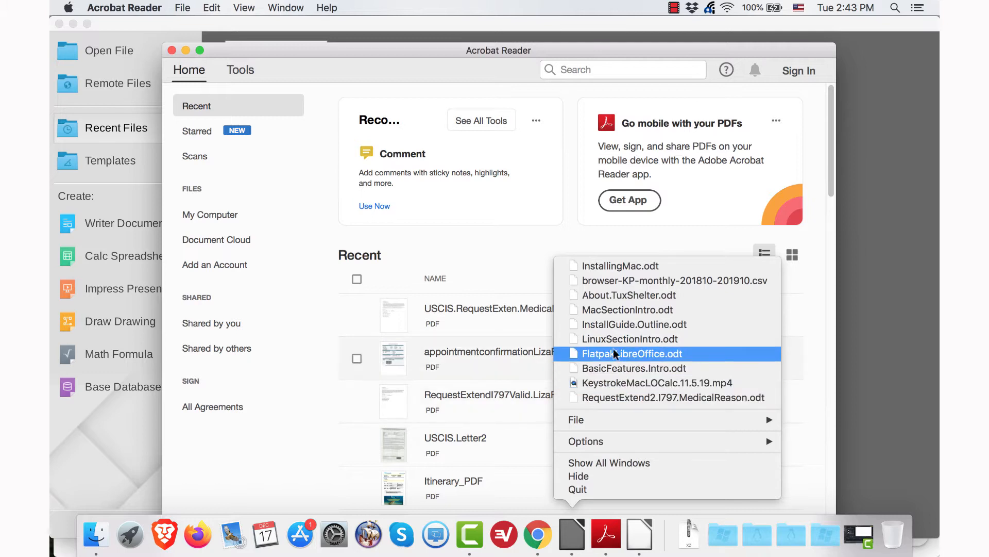
pyautogui.moveTo(619, 266)
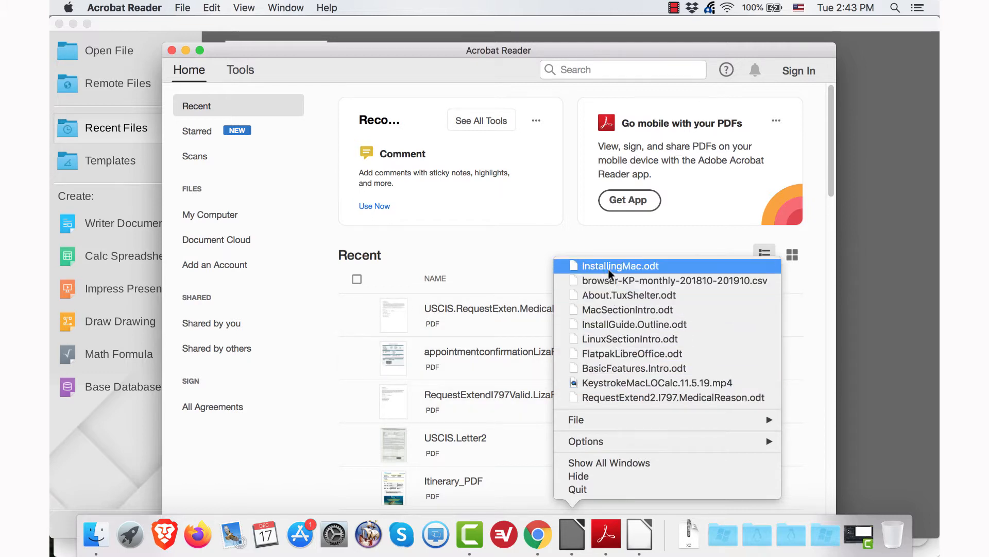
pyautogui.moveTo(627, 295)
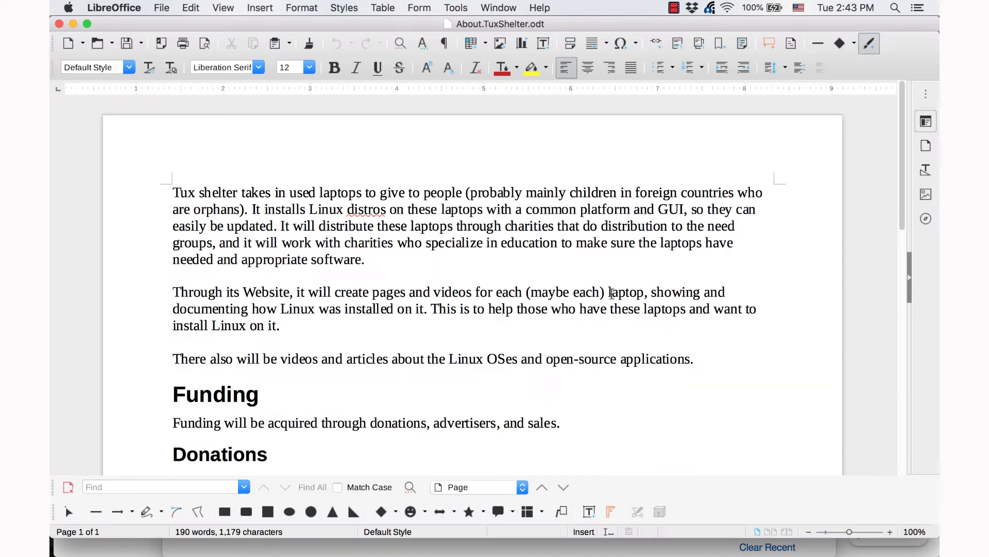
pyautogui.click(526, 256)
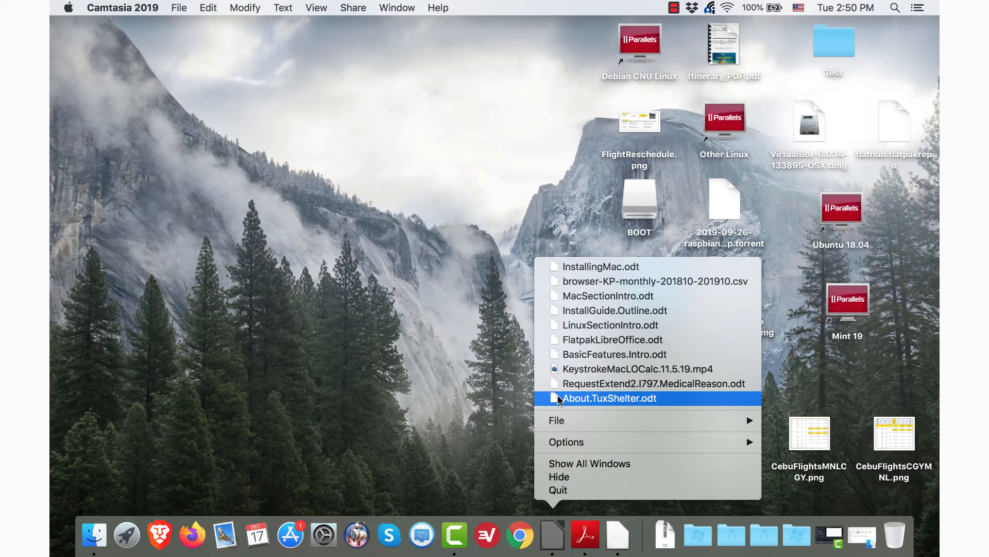
pyautogui.moveTo(563, 402)
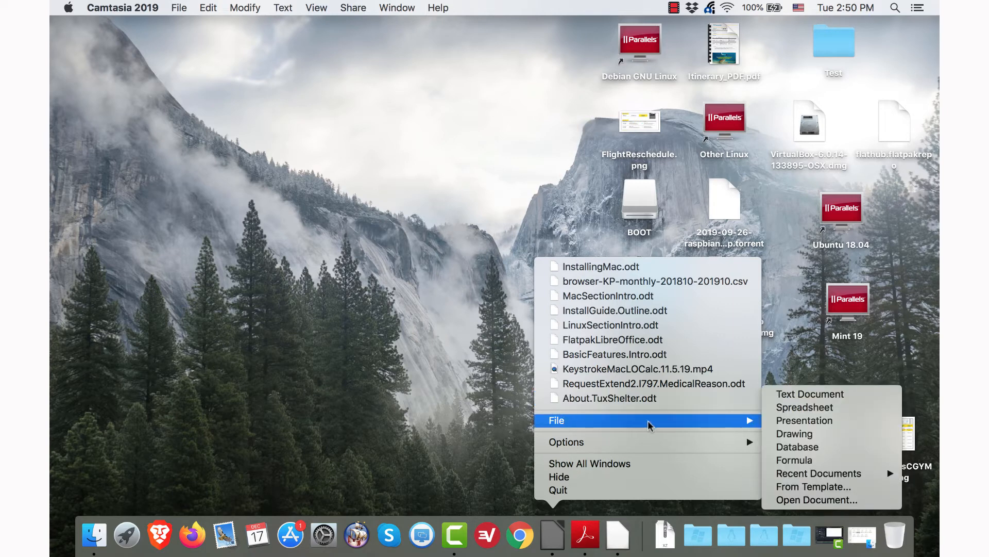
pyautogui.moveTo(798, 446)
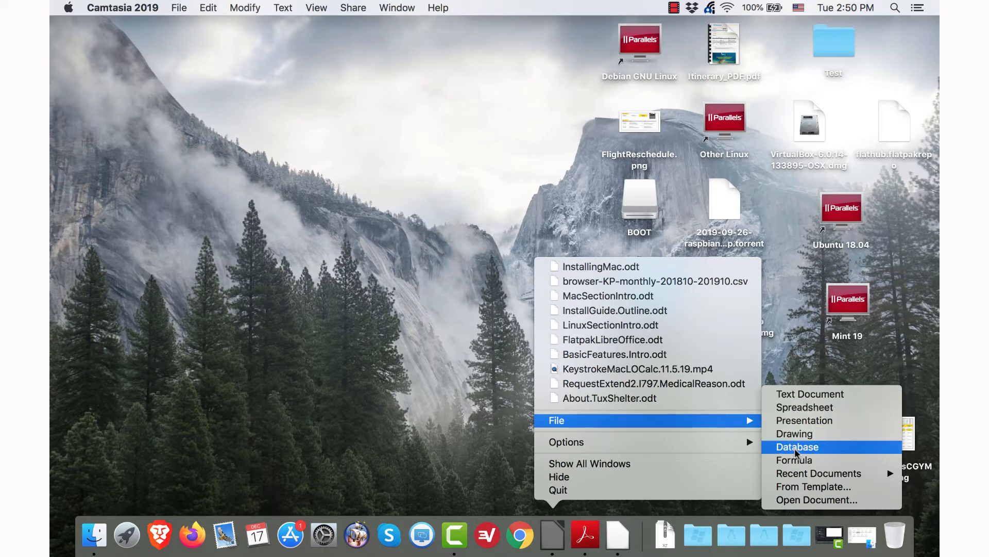
pyautogui.moveTo(814, 486)
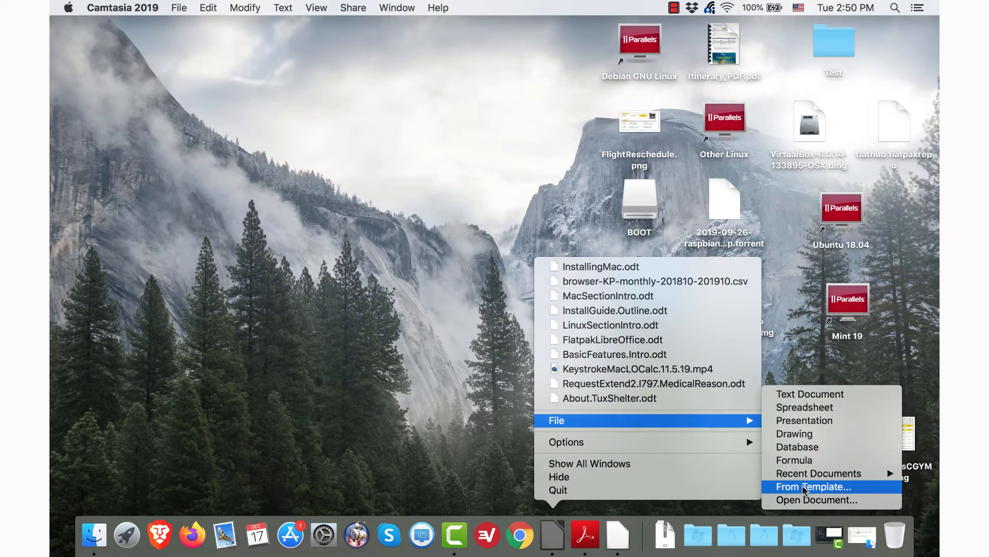
pyautogui.moveTo(804, 407)
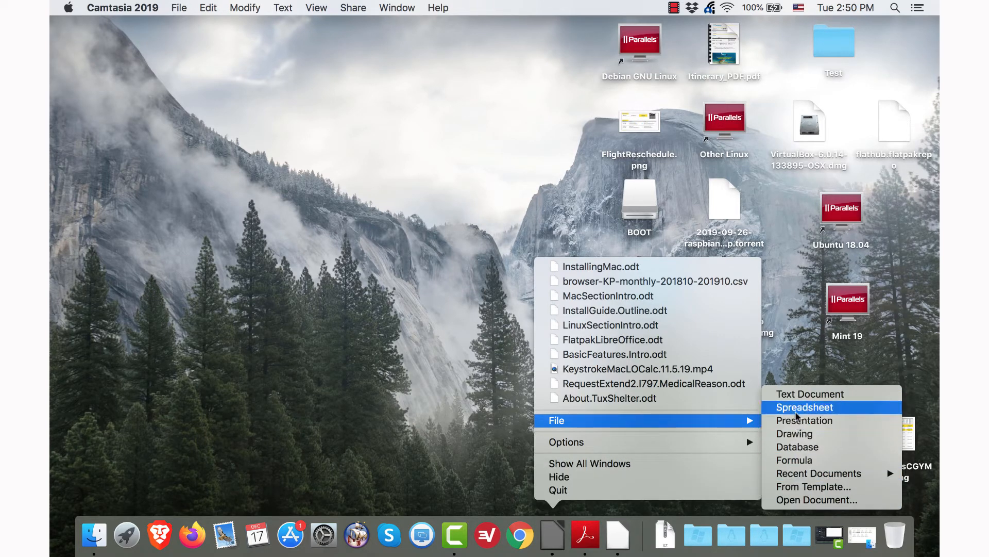
# Choose Spreadsheet from the Dock menu's File submenu to create a new spreadsheet.
pyautogui.click(804, 407)
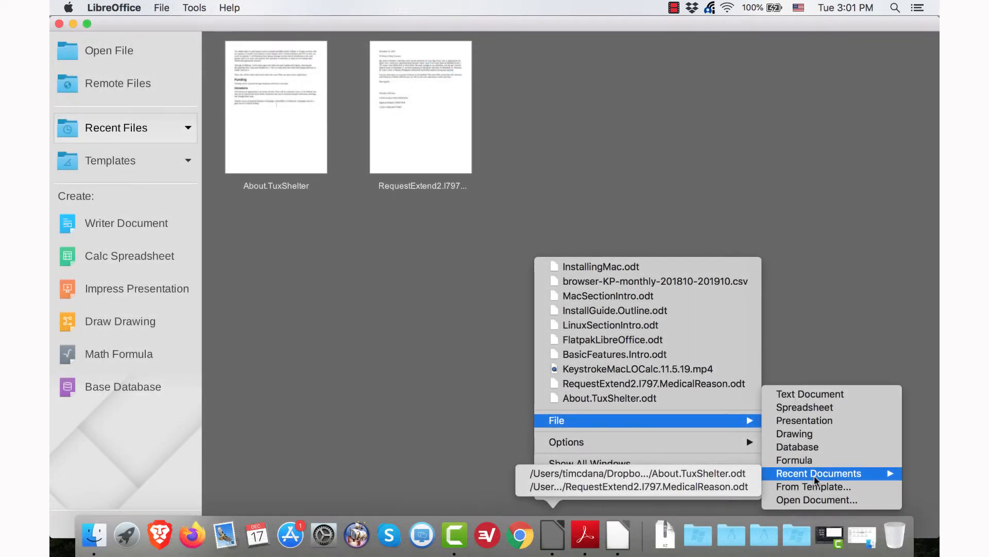
pyautogui.moveTo(354, 281)
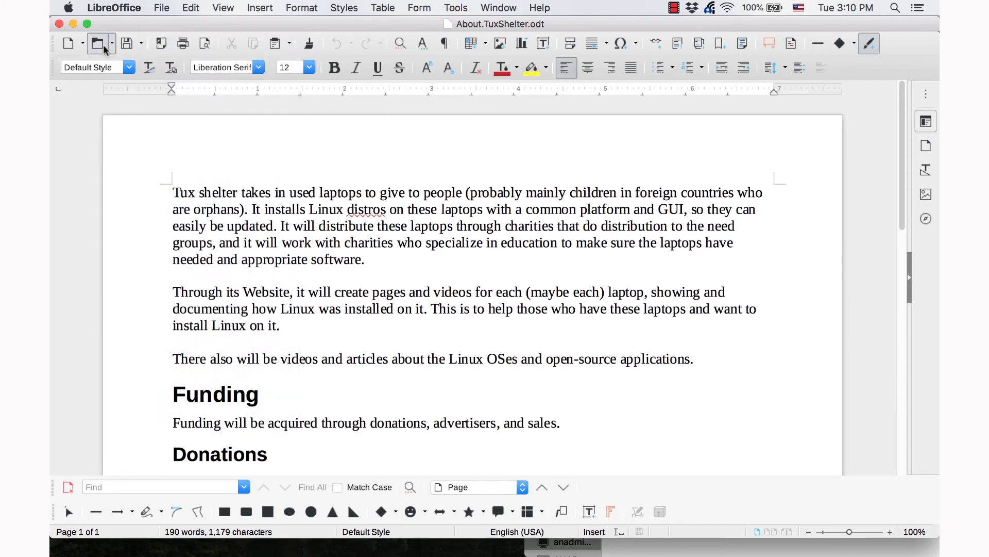
# Open About.TuxShelter.odt from File > Recent Documents in Writer.
pyautogui.click(112, 43)
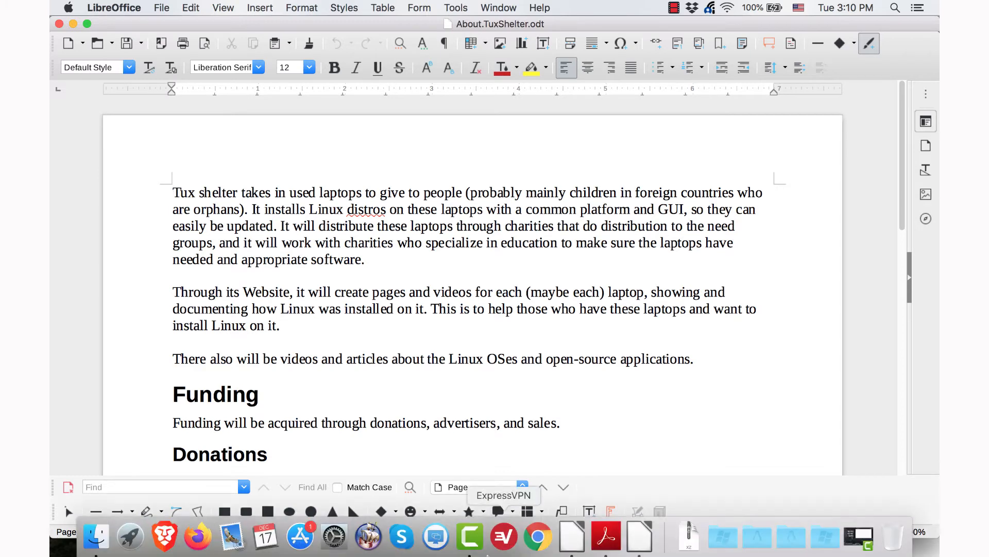
# Open RequestExtend2.I797.MedicalReason.odt via the Dock menu's File > Recent Documents.
pyautogui.rightClick(571, 537)
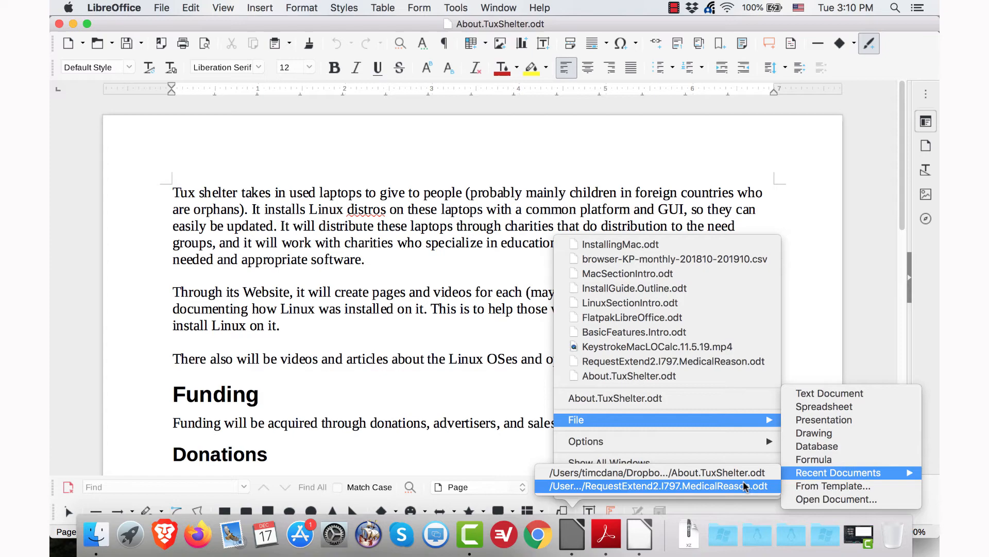
pyautogui.click(658, 486)
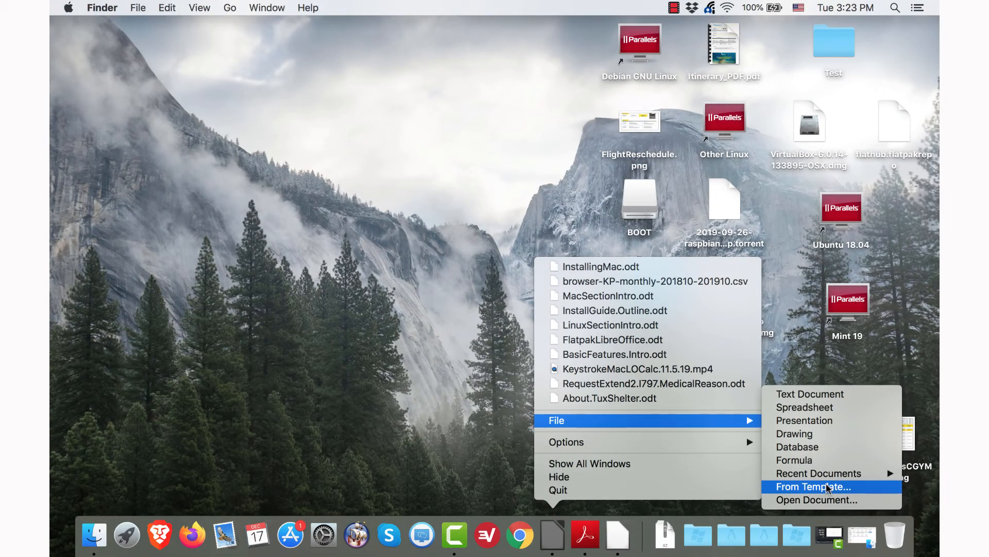
# Choose File > Open Document... to browse the InstallGuide folder's five .odt files.
pyautogui.click(814, 486)
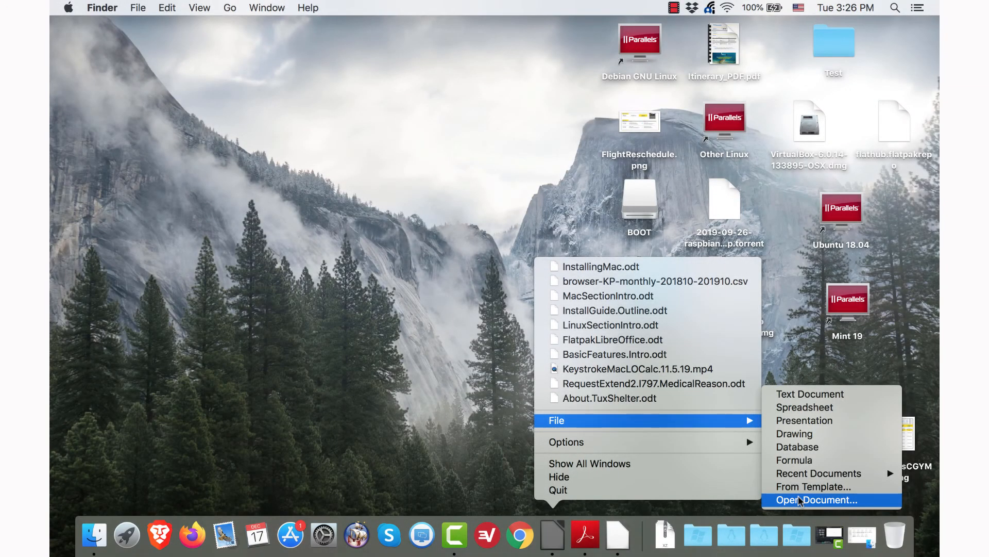
pyautogui.click(816, 500)
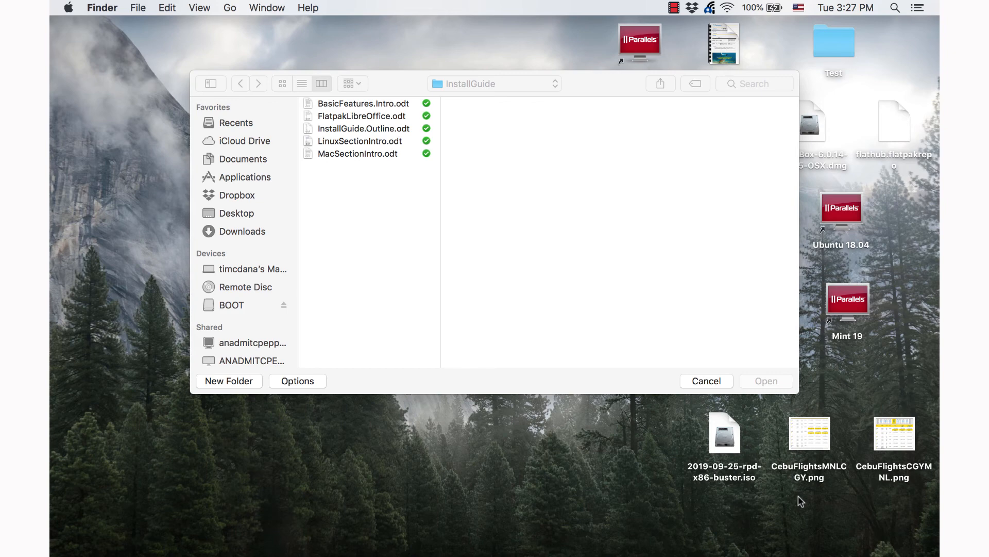
pyautogui.moveTo(618, 85)
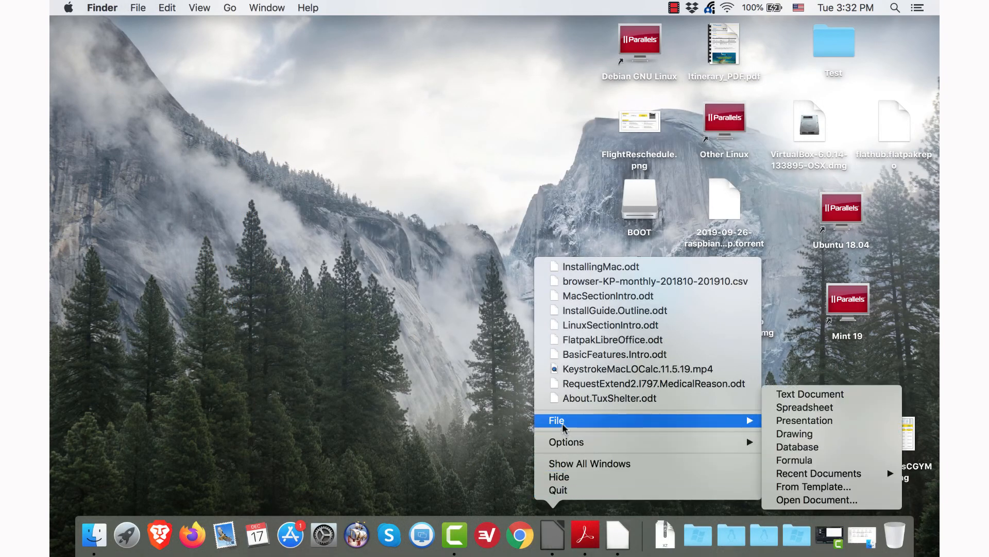
pyautogui.moveTo(588, 463)
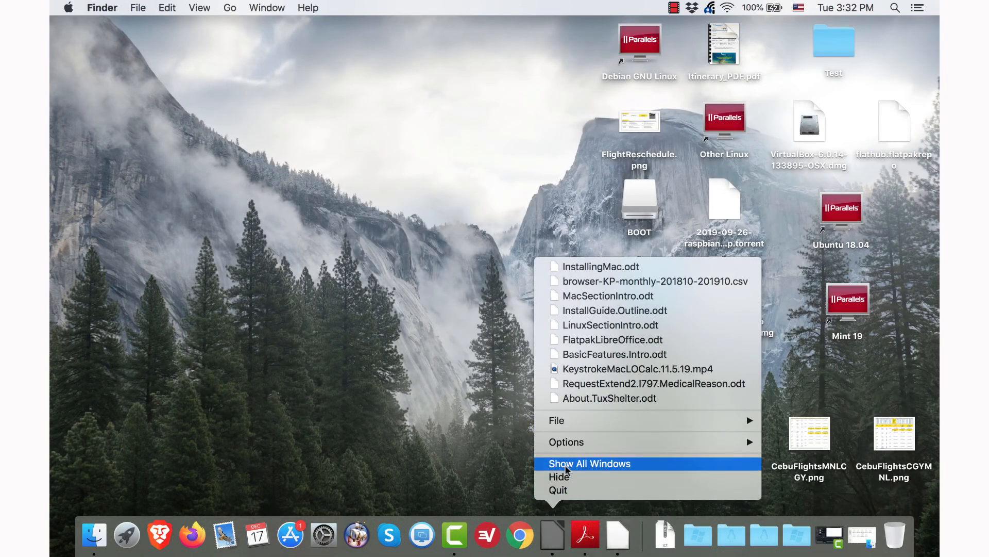
pyautogui.moveTo(565, 490)
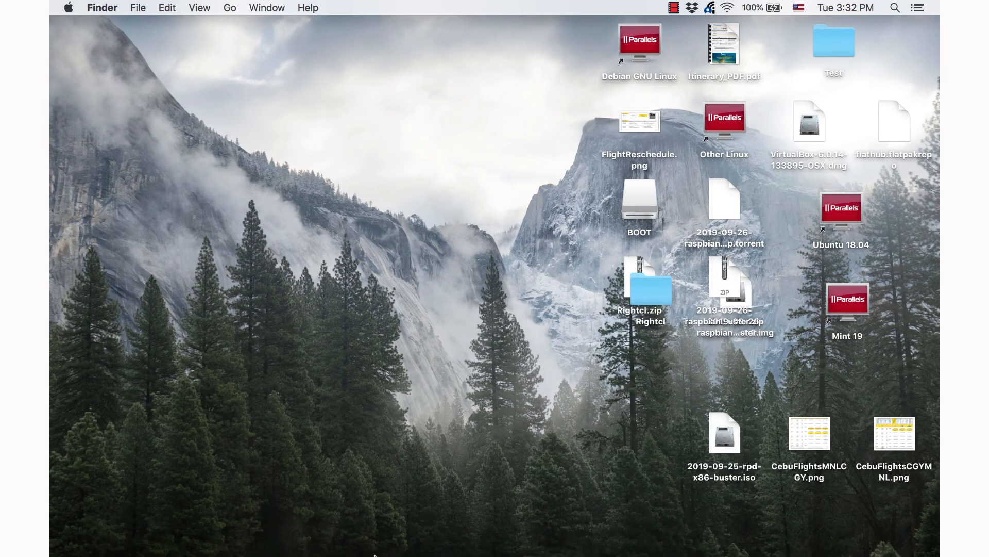
# Show the Dock Options: Remove from Dock, Open at Login, Show in Finder.
pyautogui.rightClick(389, 535)
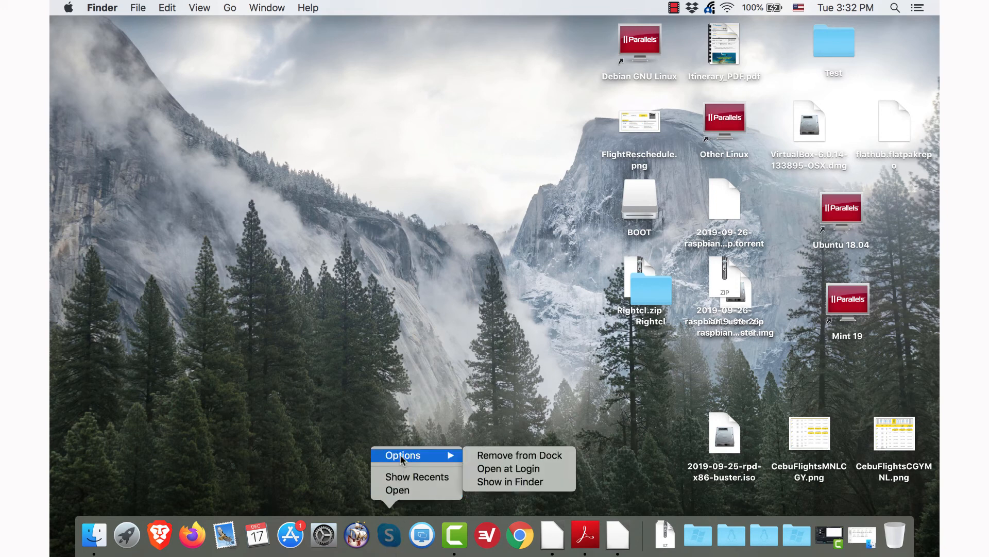
pyautogui.moveTo(192, 534)
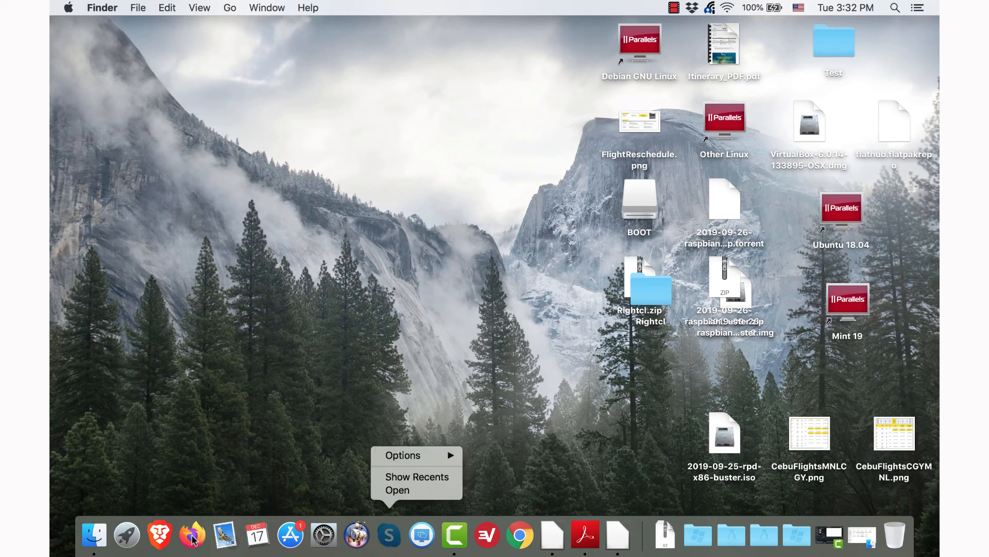